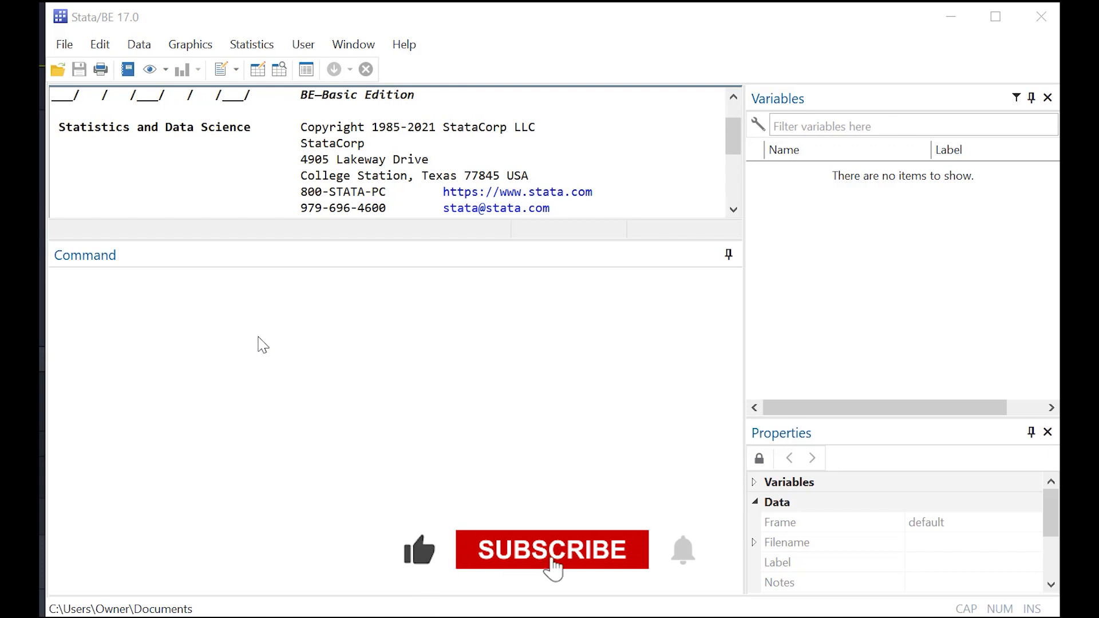
Enter and select the commands simulating 150 incomes for English, philosophy and business majors.
left_click(552, 549)
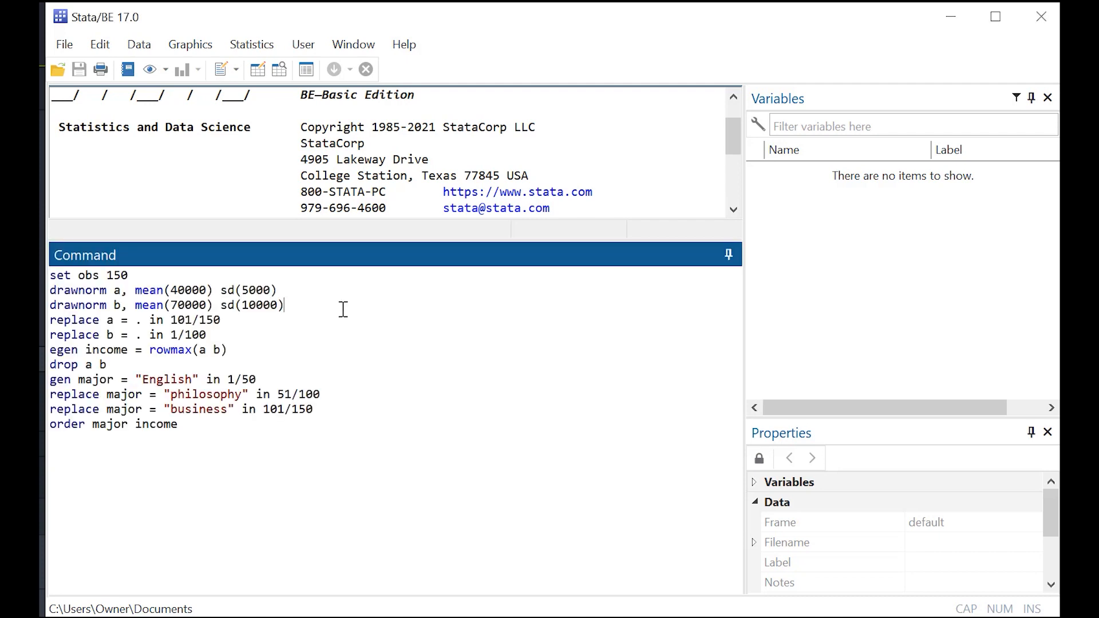
mouse_move(422, 349)
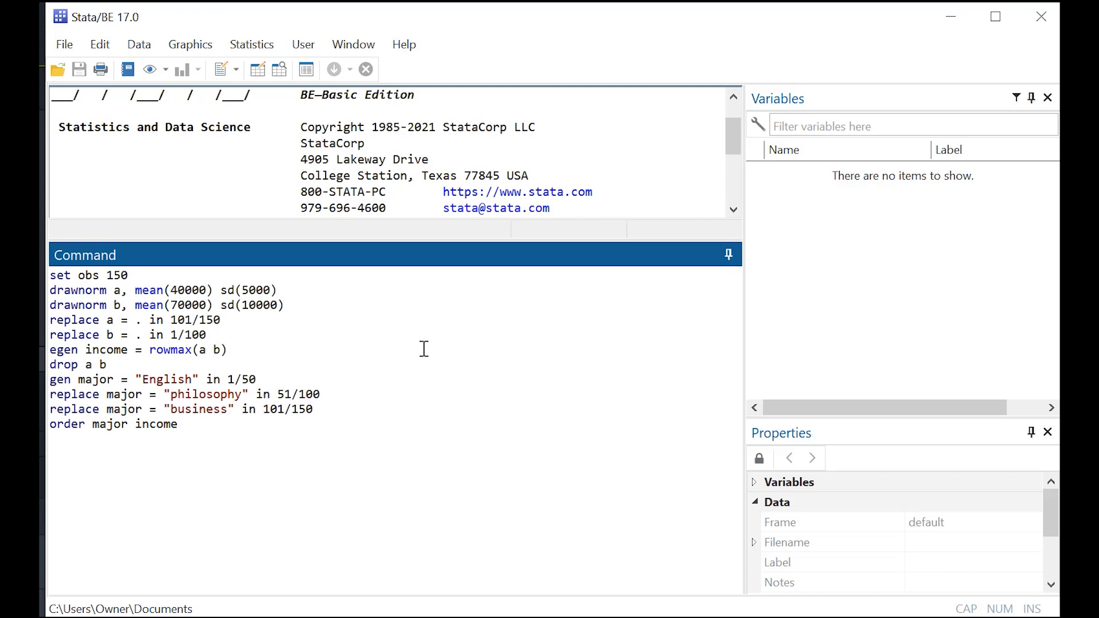
left_click_drag(49, 290, 179, 424)
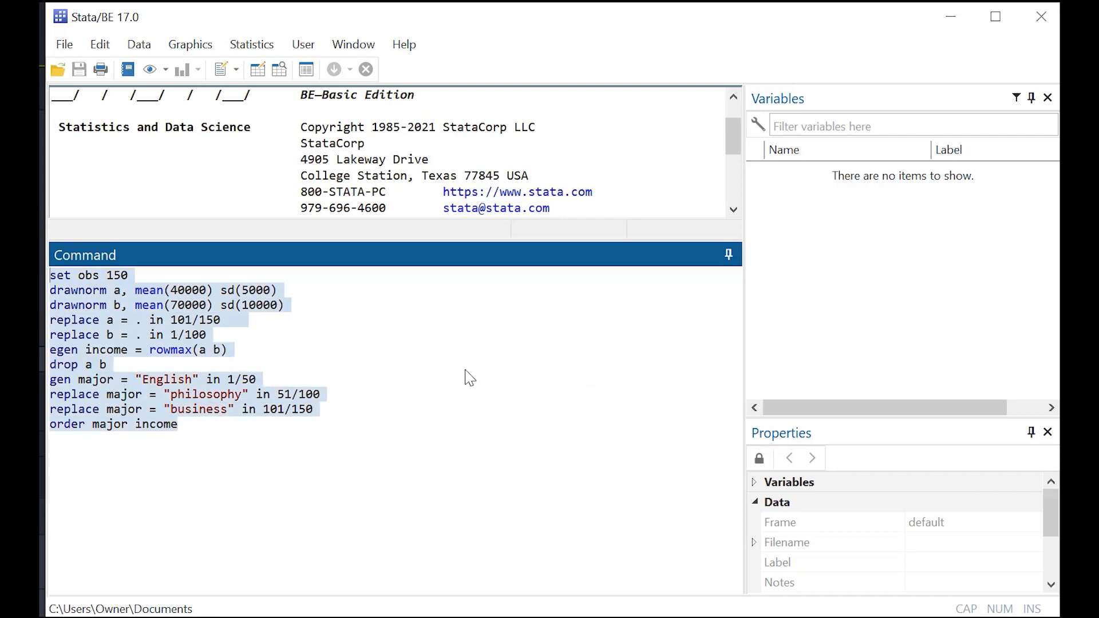
mouse_move(388, 413)
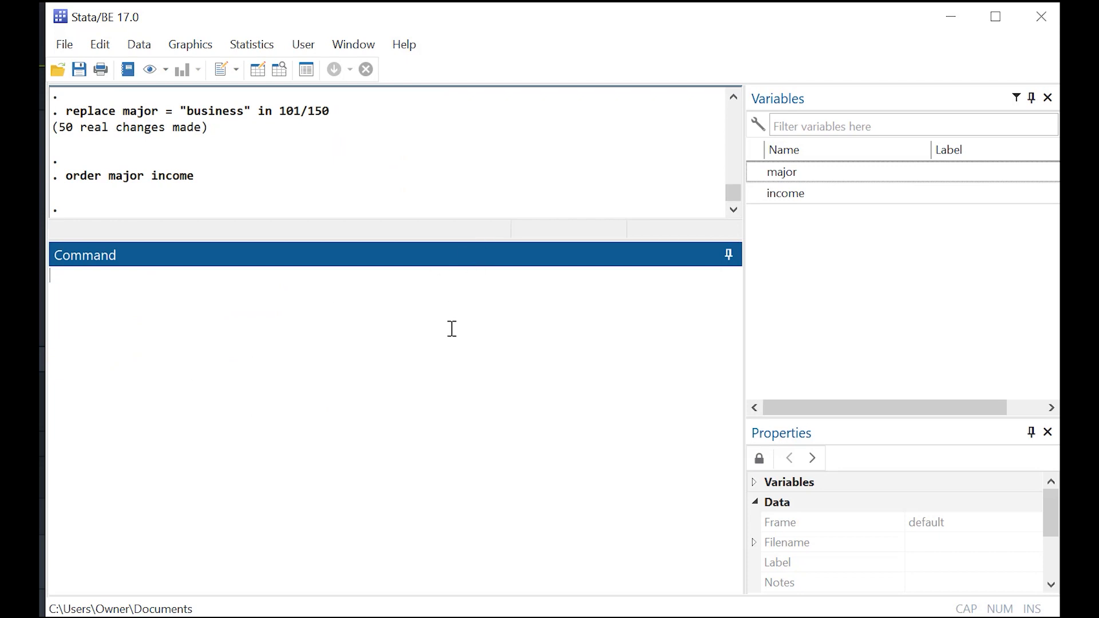
mouse_move(506, 296)
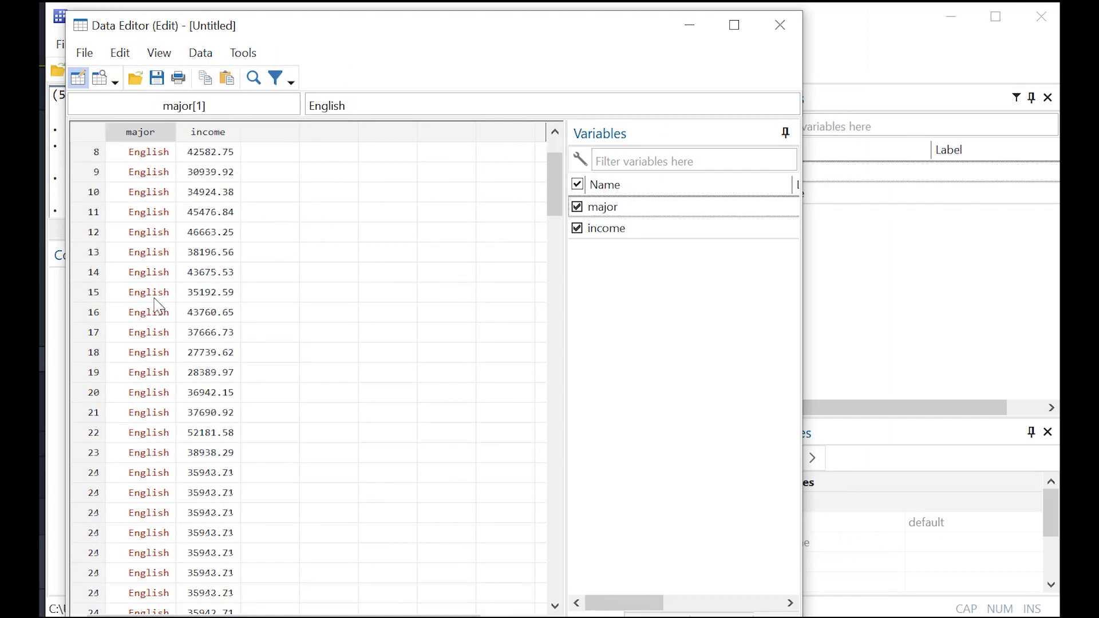
scroll("down", 3)
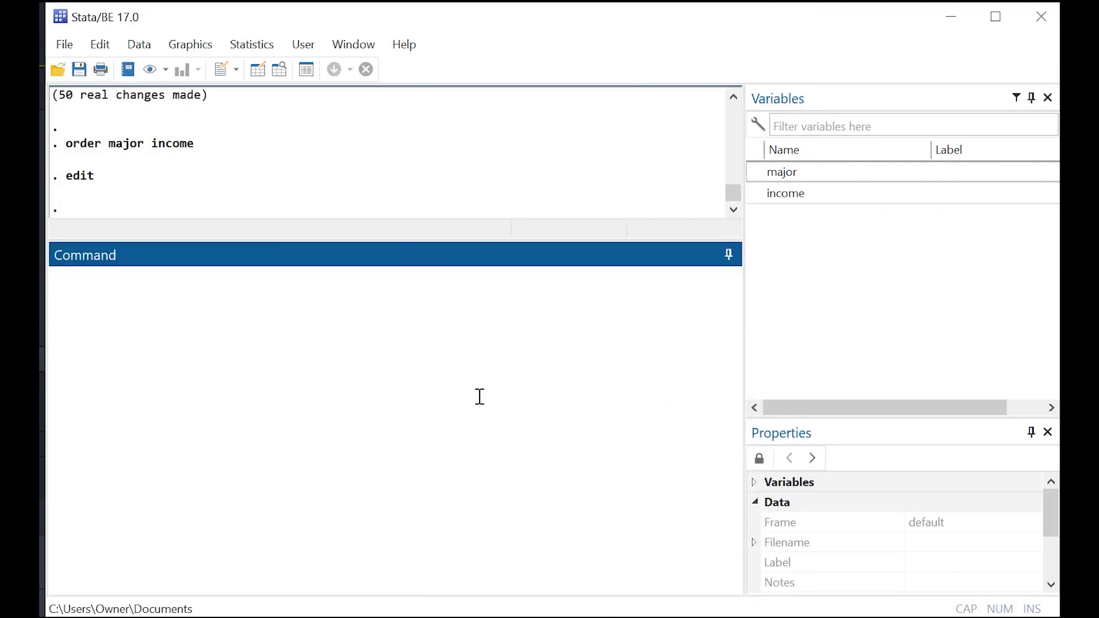
type("ed")
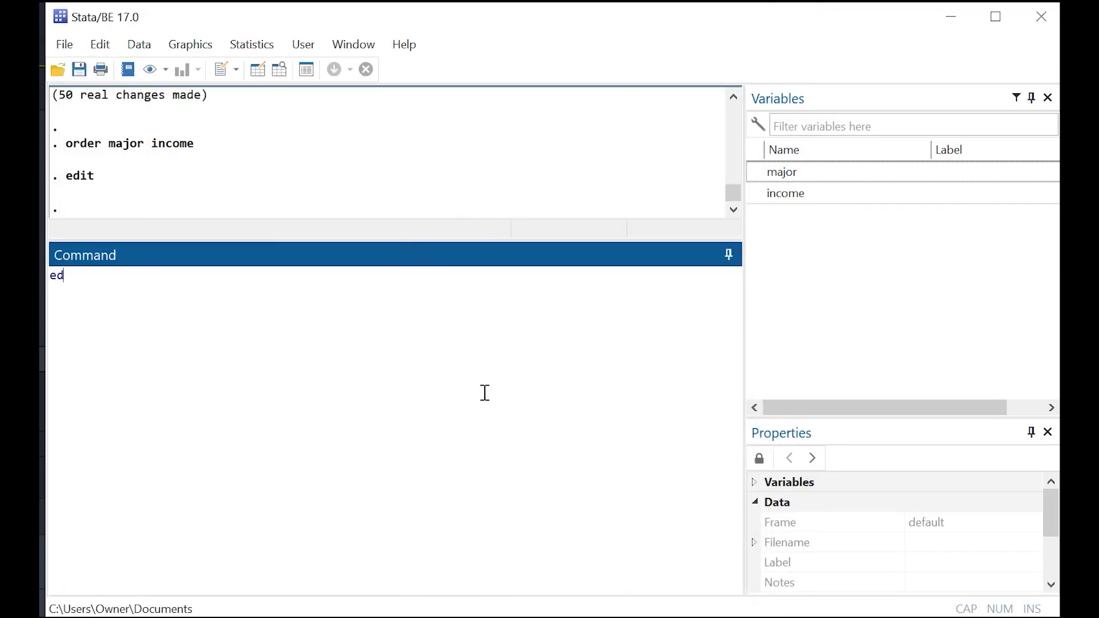
key("Return")
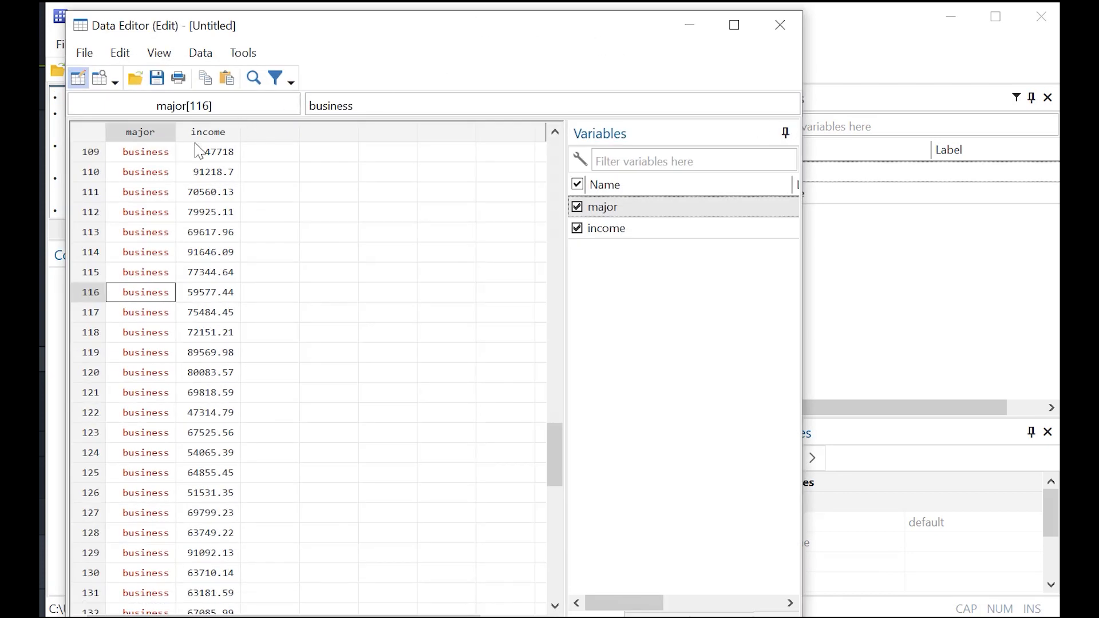
scroll("up", 3)
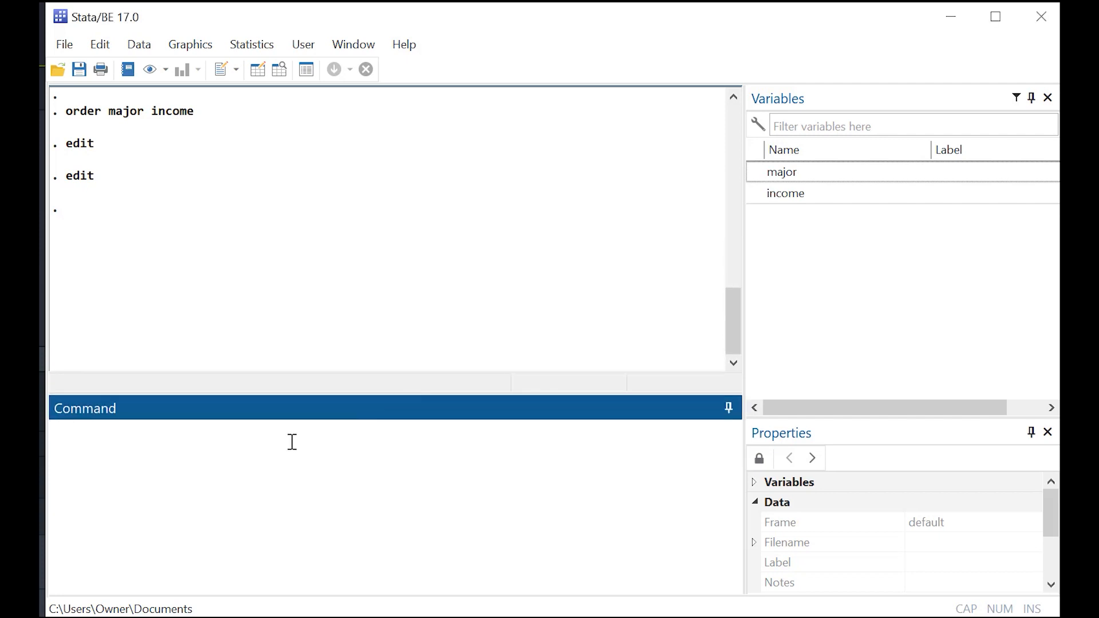
Run anova income major and highlight the r(109) string-variable error.
type("anova income major")
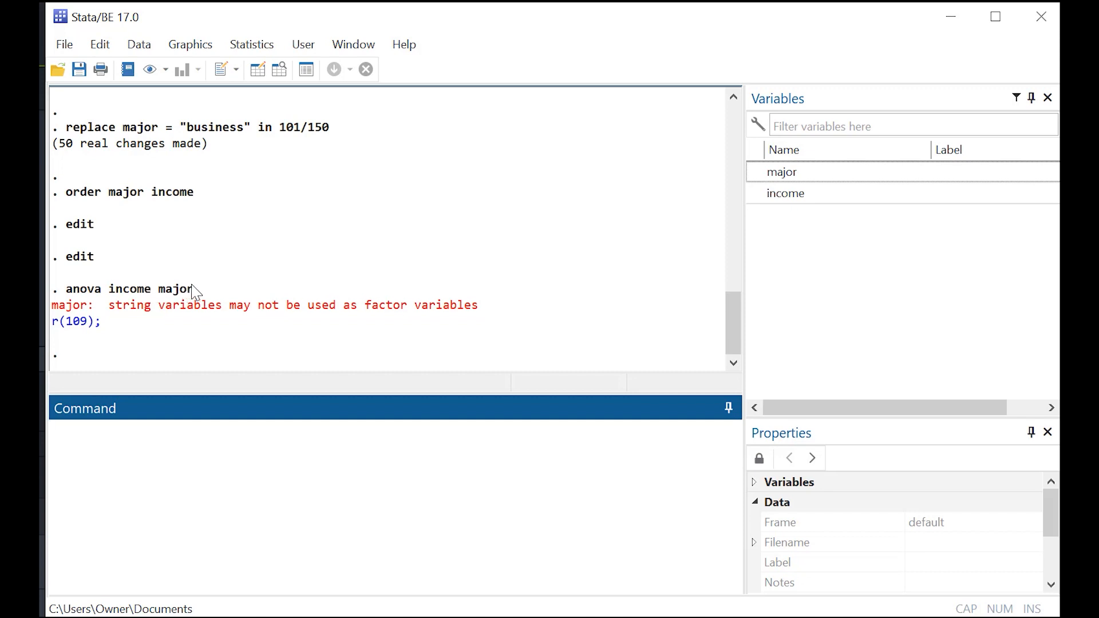
left_click_drag(369, 305, 480, 305)
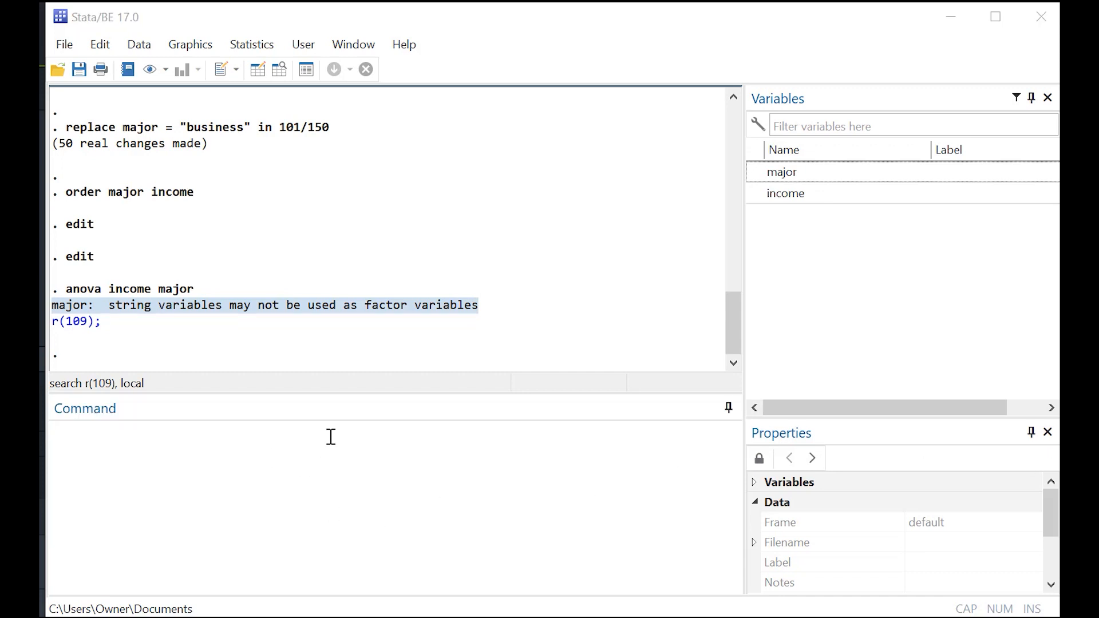
Encode major into major2, then check its numeric codes in the Data Editor.
type("encode major, gen(major2)")
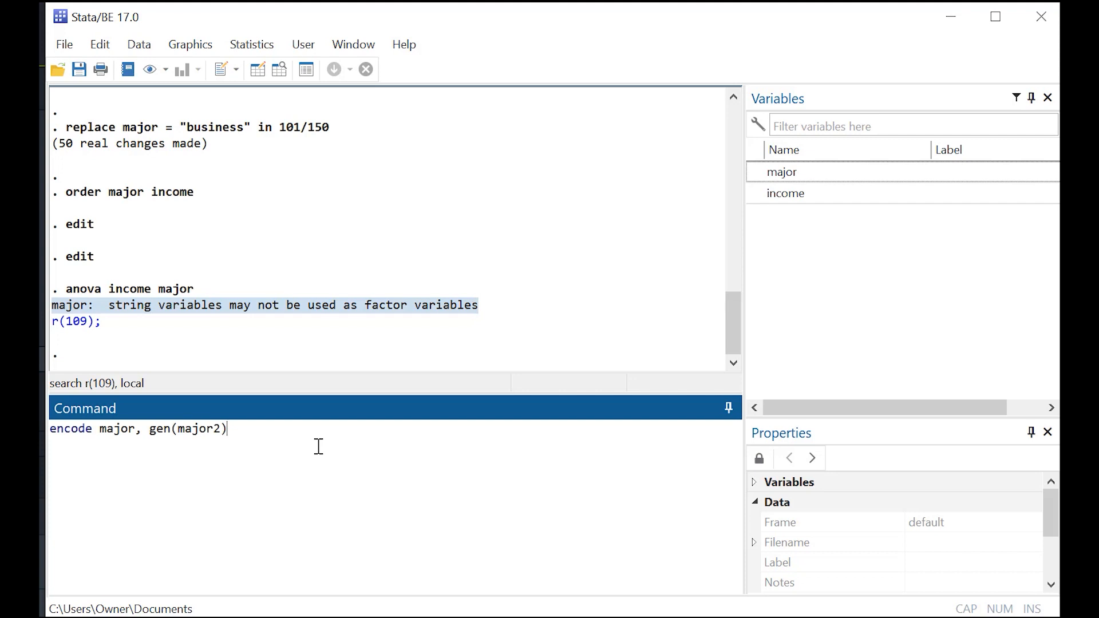
mouse_move(278, 433)
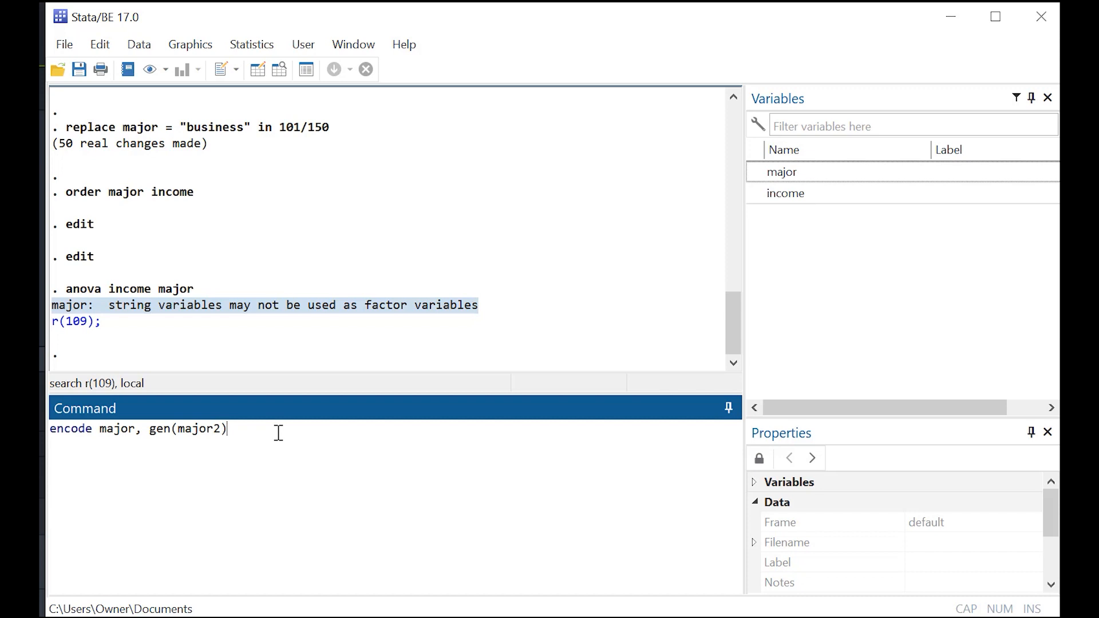
mouse_move(662, 412)
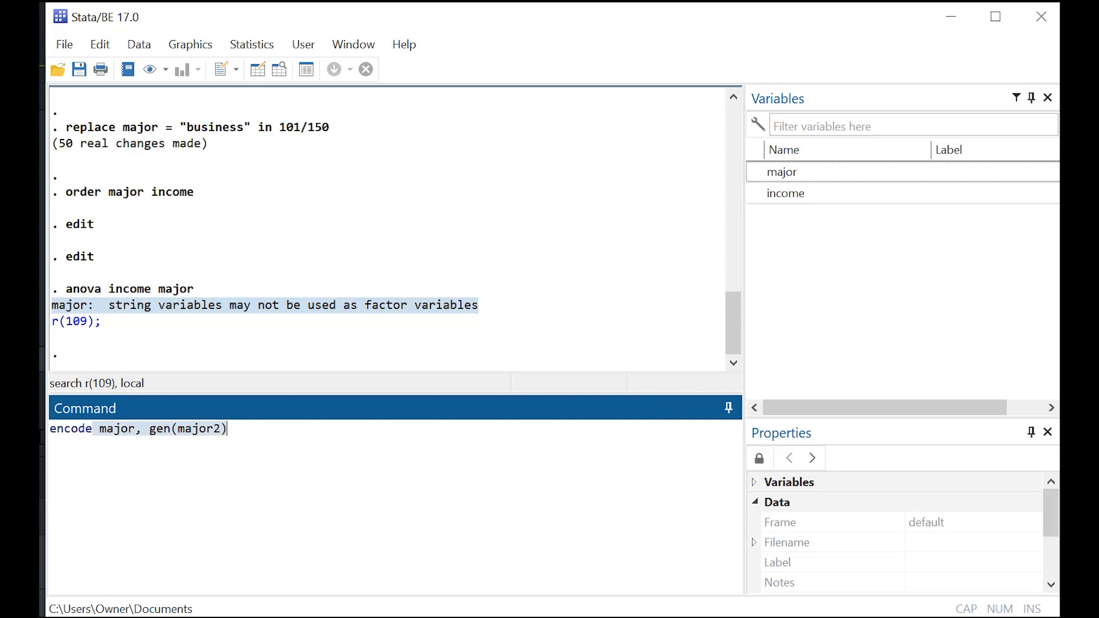
left_click(111, 428)
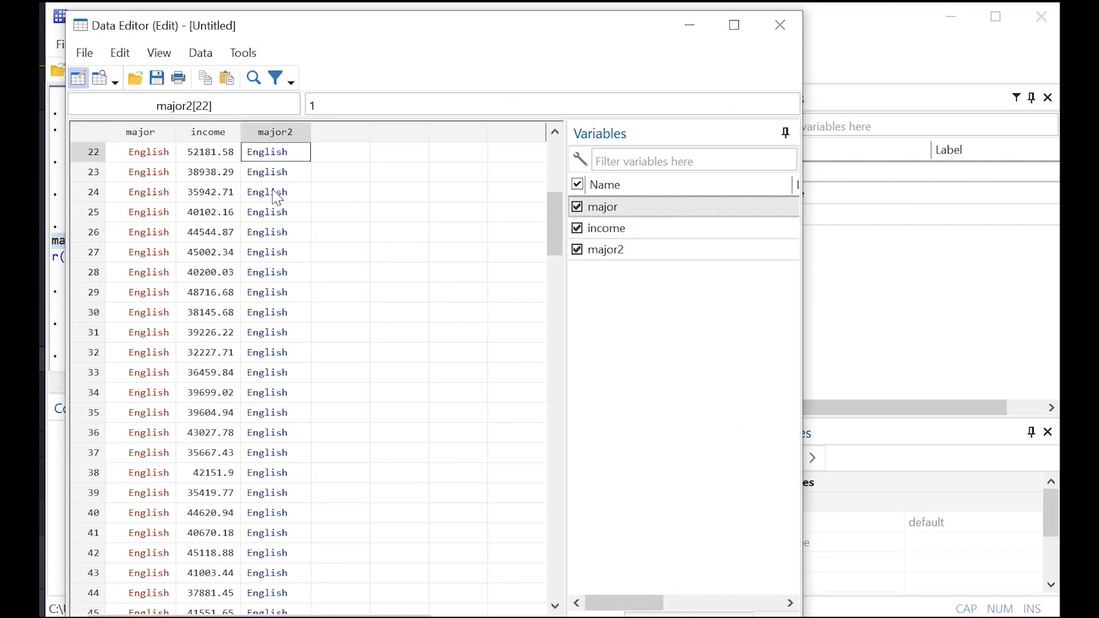
left_click(274, 191)
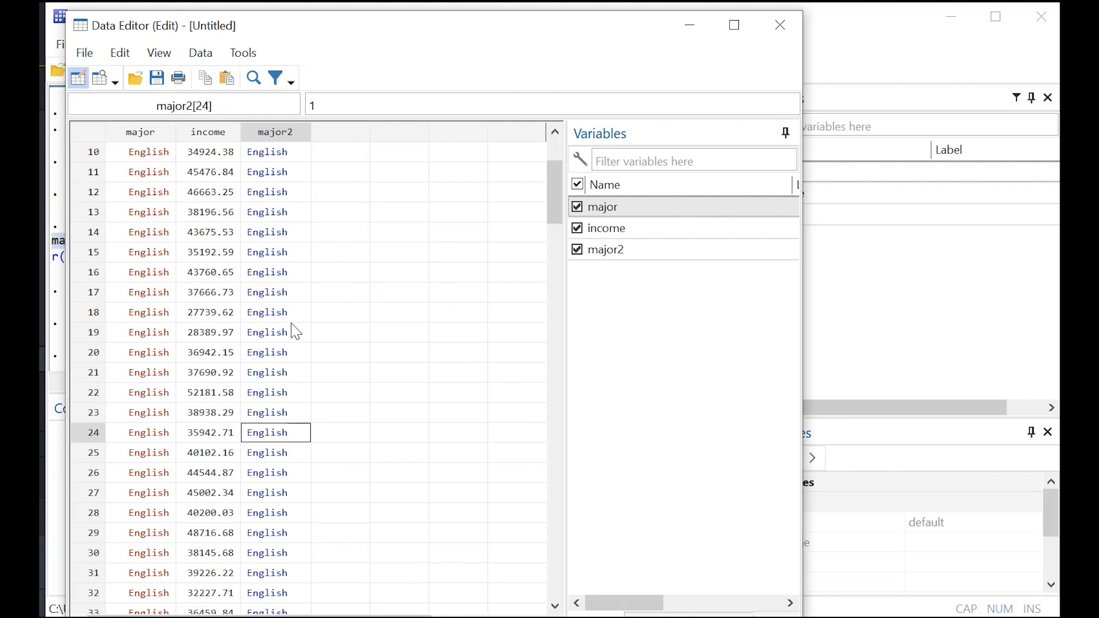
left_click(779, 24)
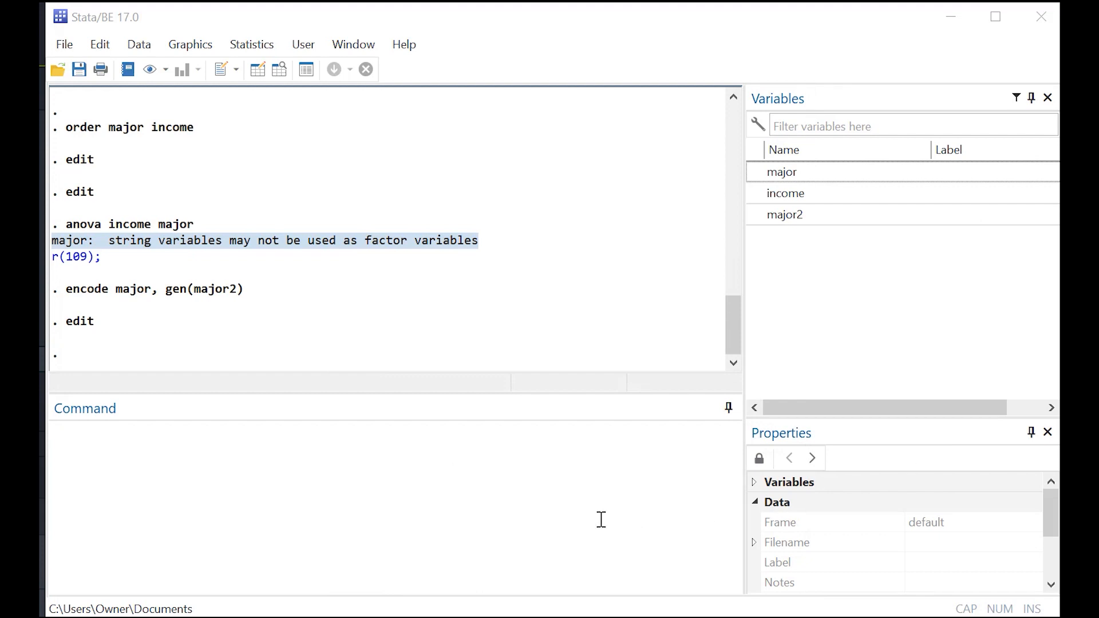
Run anova income major2 and scroll through the results (F 250.09, Prob>F 0.0000).
type("anova income major2")
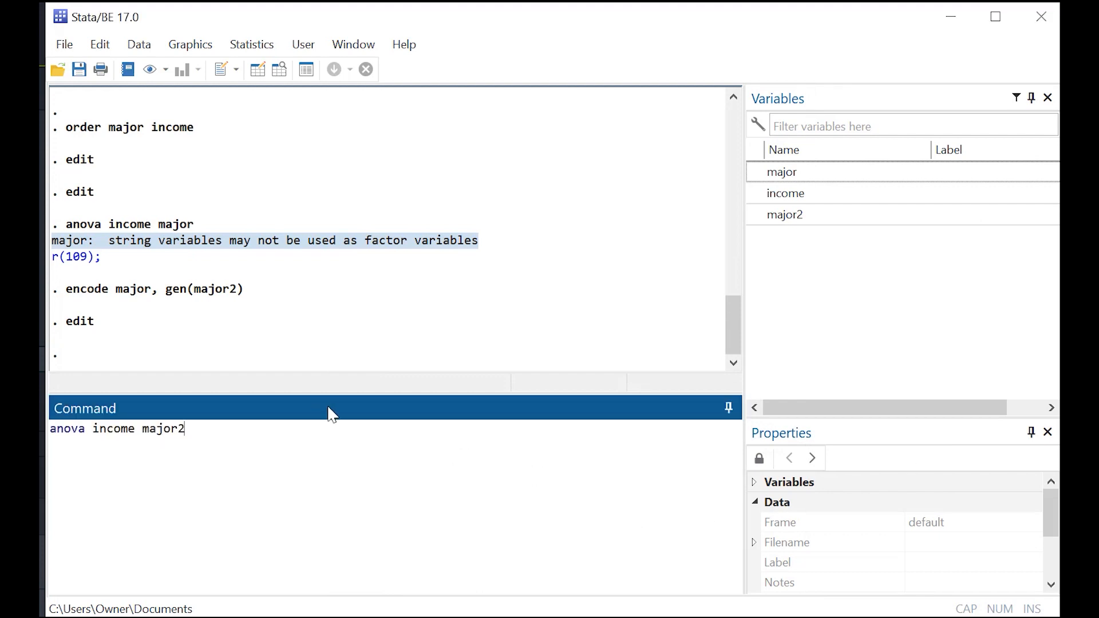
key("enter")
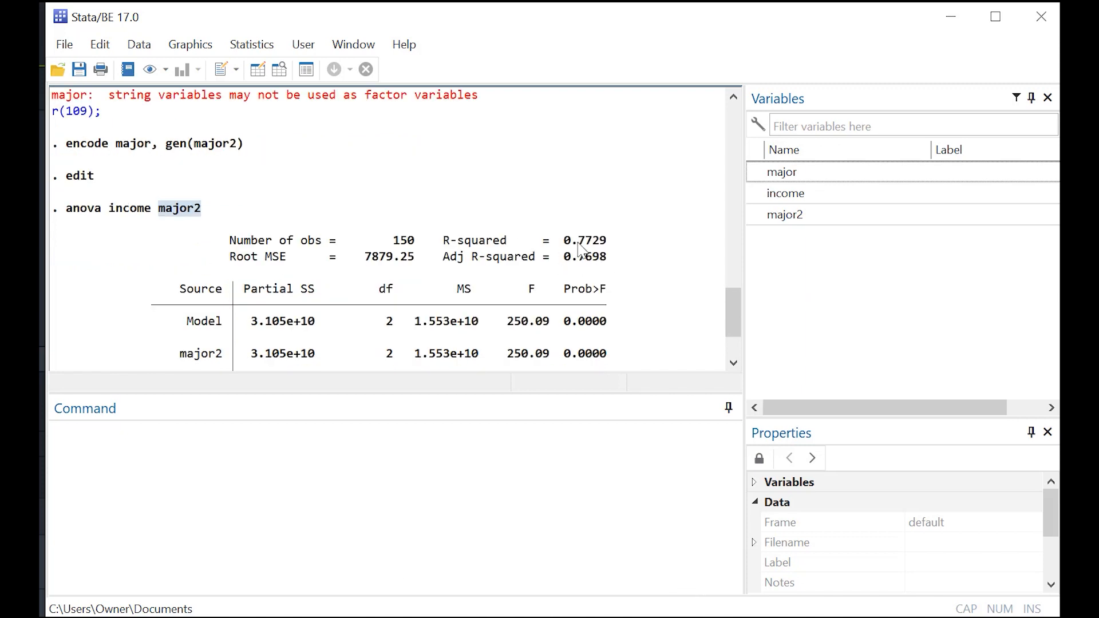
scroll("down", 3)
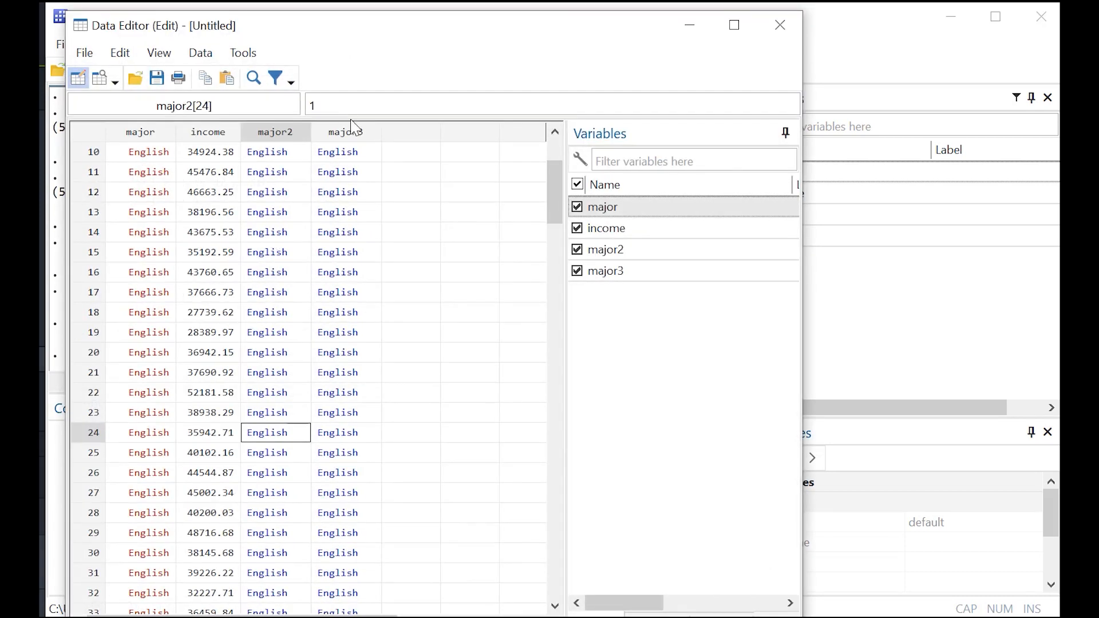
Inspect the major3 column in the Data Editor to confirm its English, Philosophy, Business labels.
left_click(345, 131)
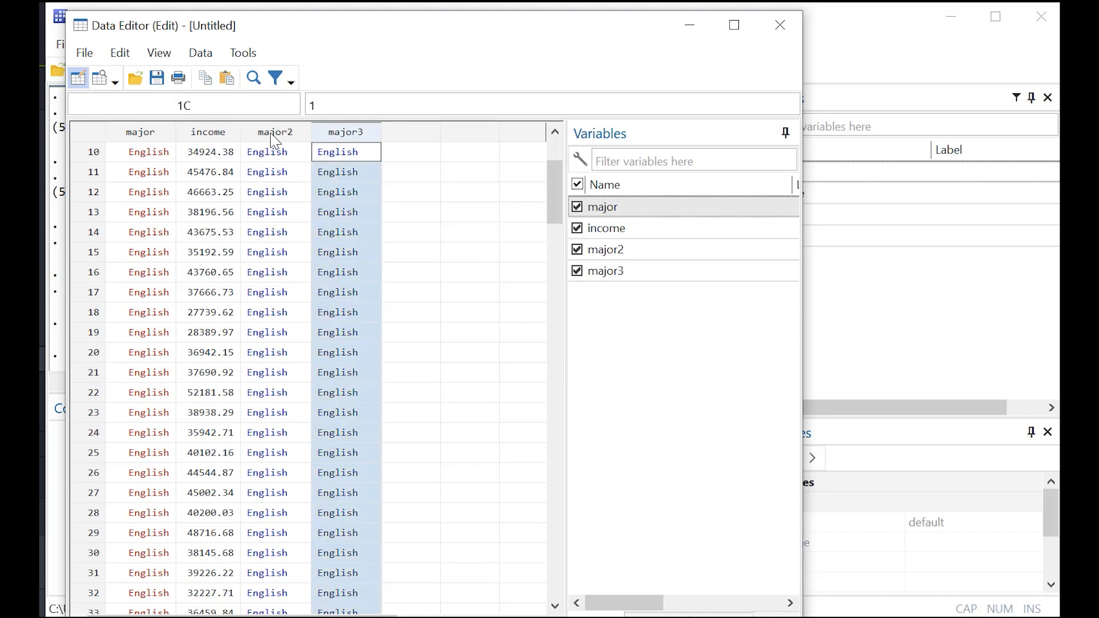
scroll("down", 3)
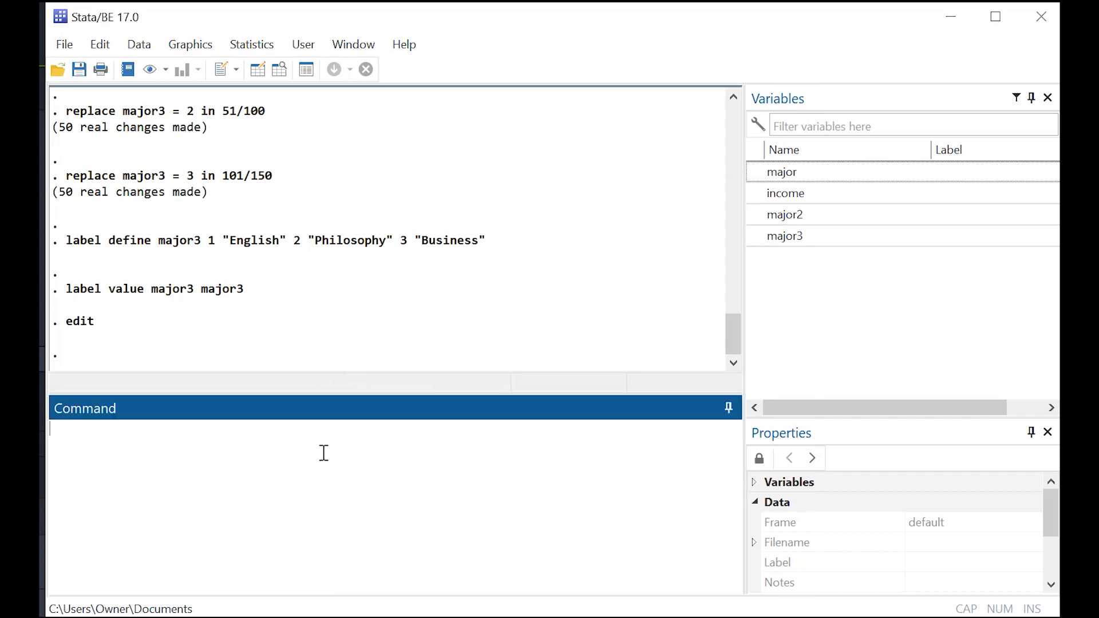
Run anova income major3, reproducing F 250.09 and R-squared 0.7729.
type("anov")
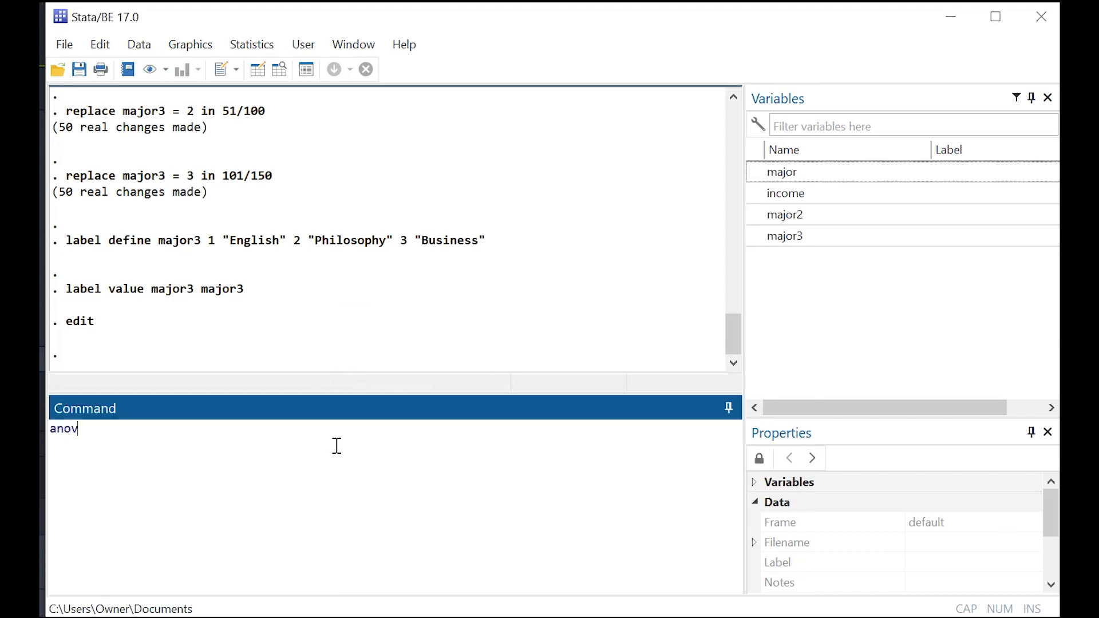
type("a income")
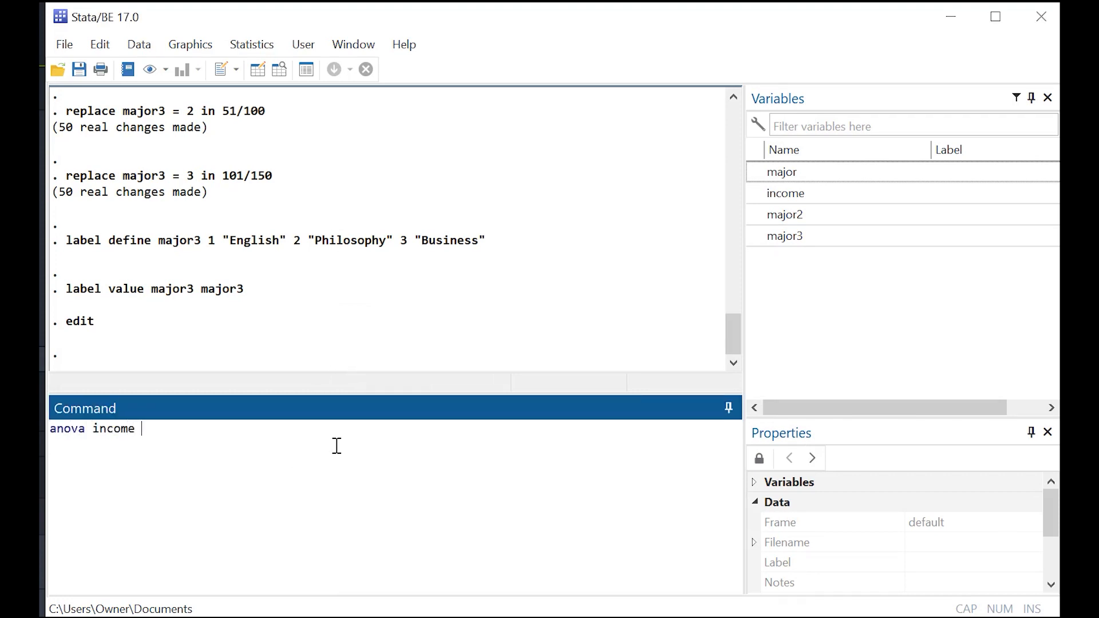
type("major3")
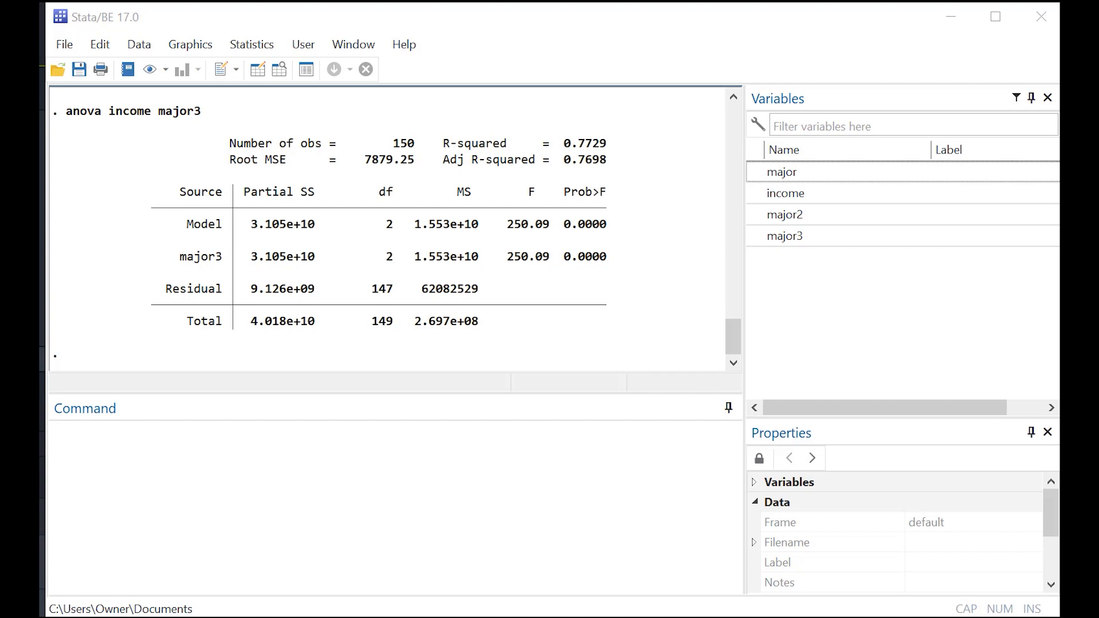
mouse_move(871, 514)
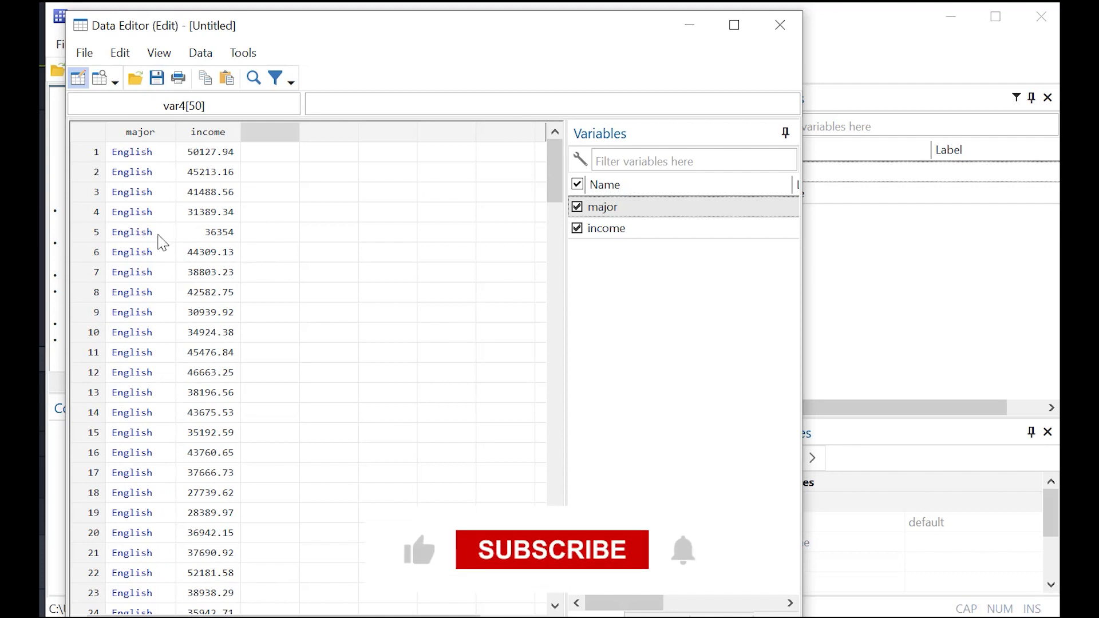
Click an English cell in major to see its underlying numeric code.
left_click(140, 191)
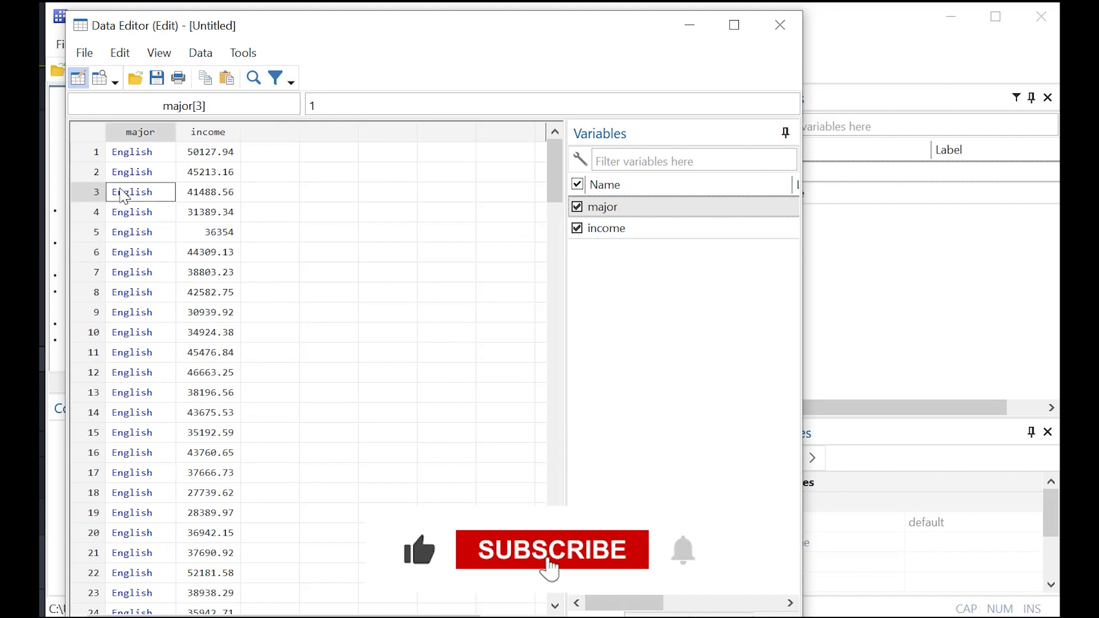